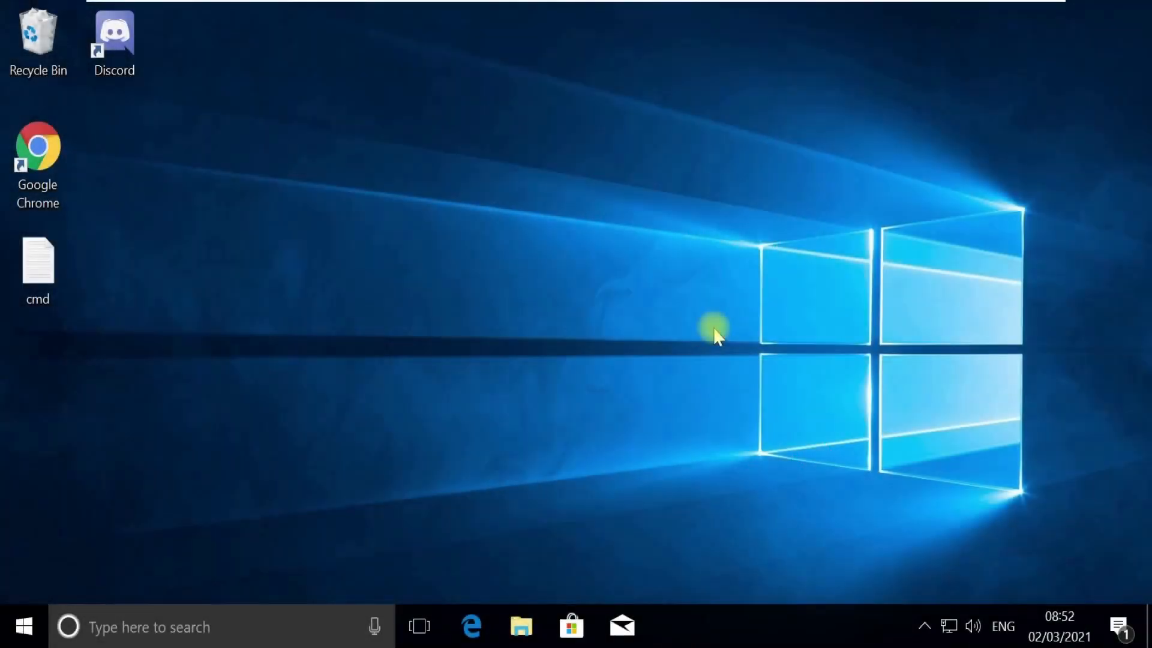
- Bring up Task Manager from the Win+X menu and its Create new task dialog
{"action": "key", "text": "Win+X"}
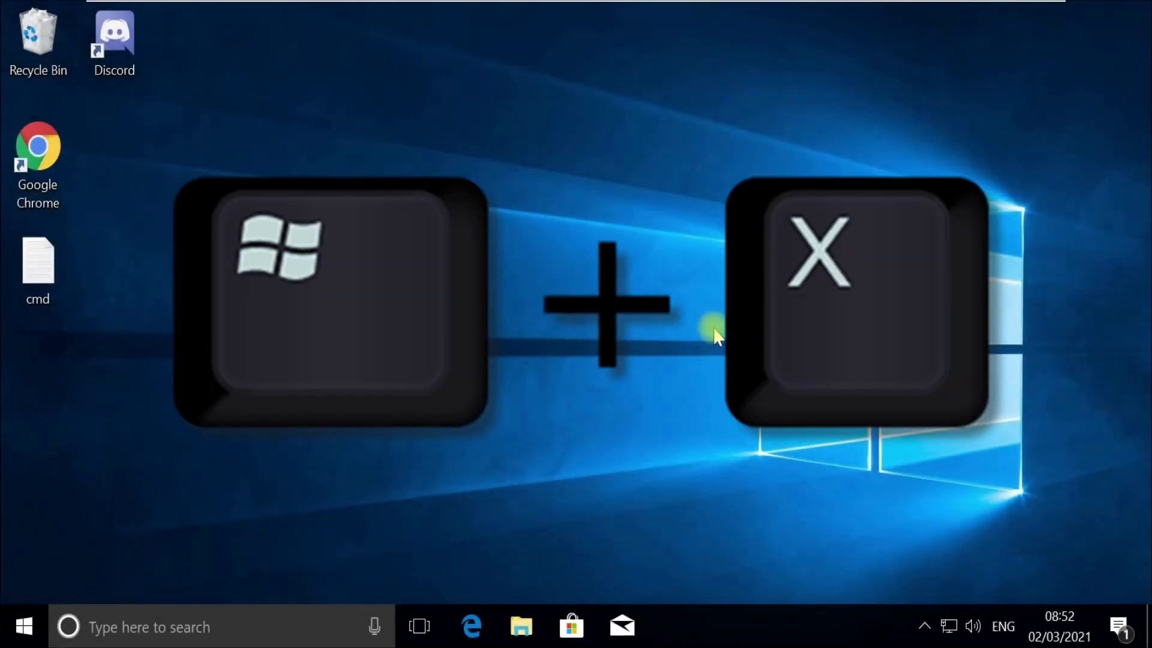
{"action": "key", "text": "Win+X"}
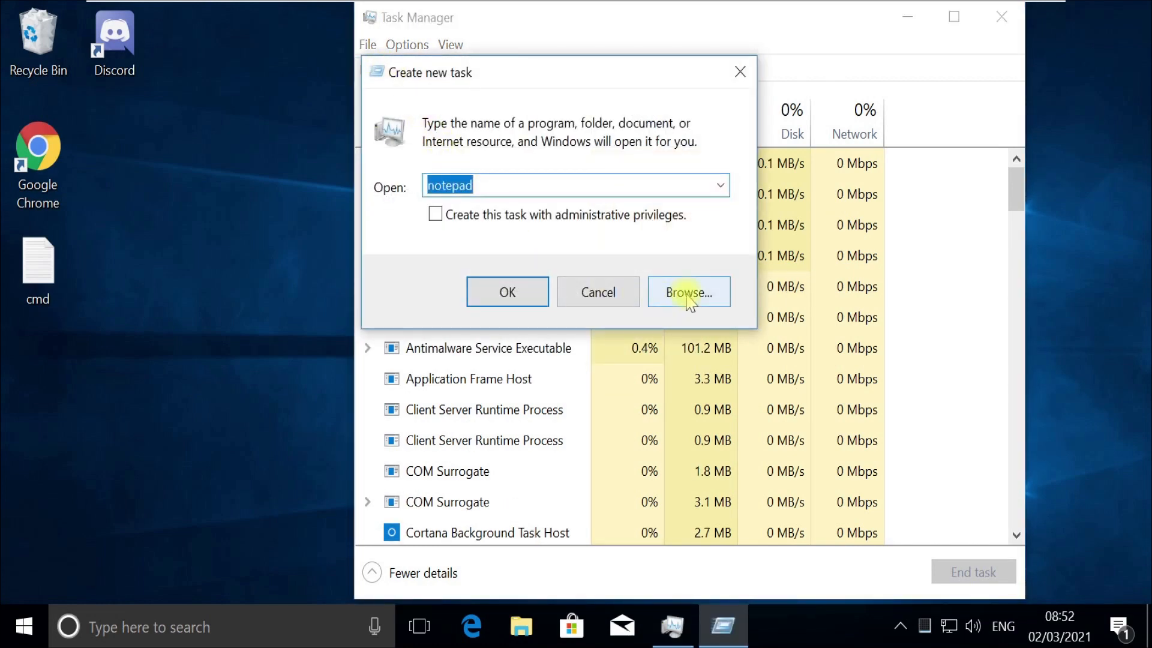
- Browse to C:\Windows\System32 and pick cmd.exe as the program to run
{"action": "left_click", "coordinate": [689, 292]}
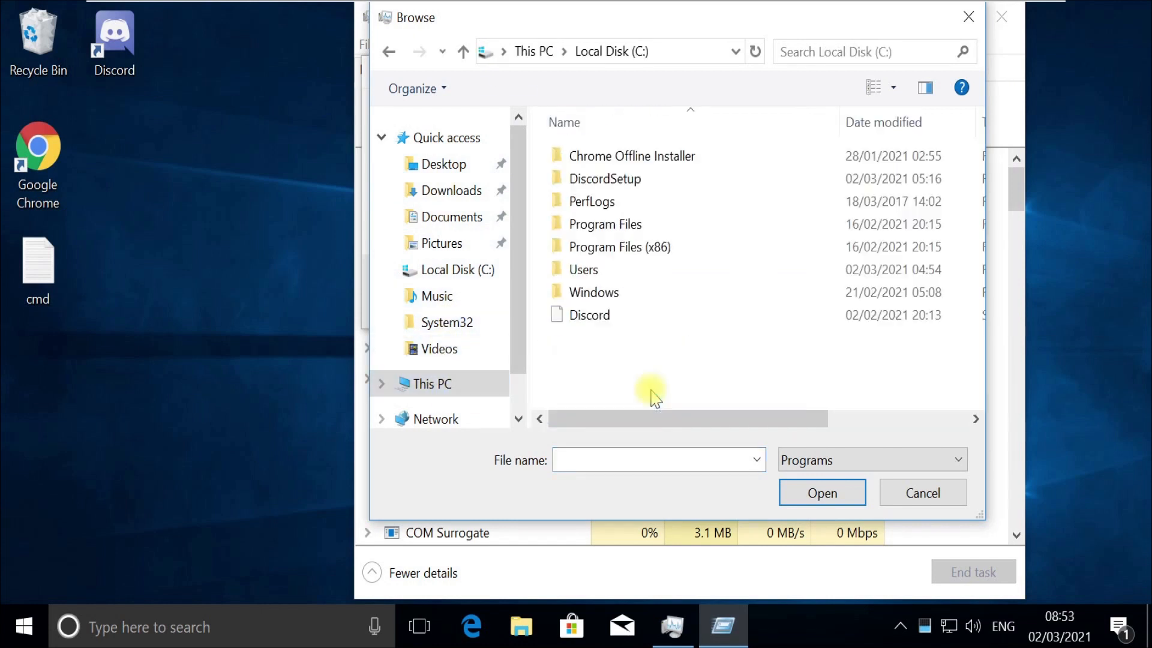
{"action": "double_click", "coordinate": [594, 292]}
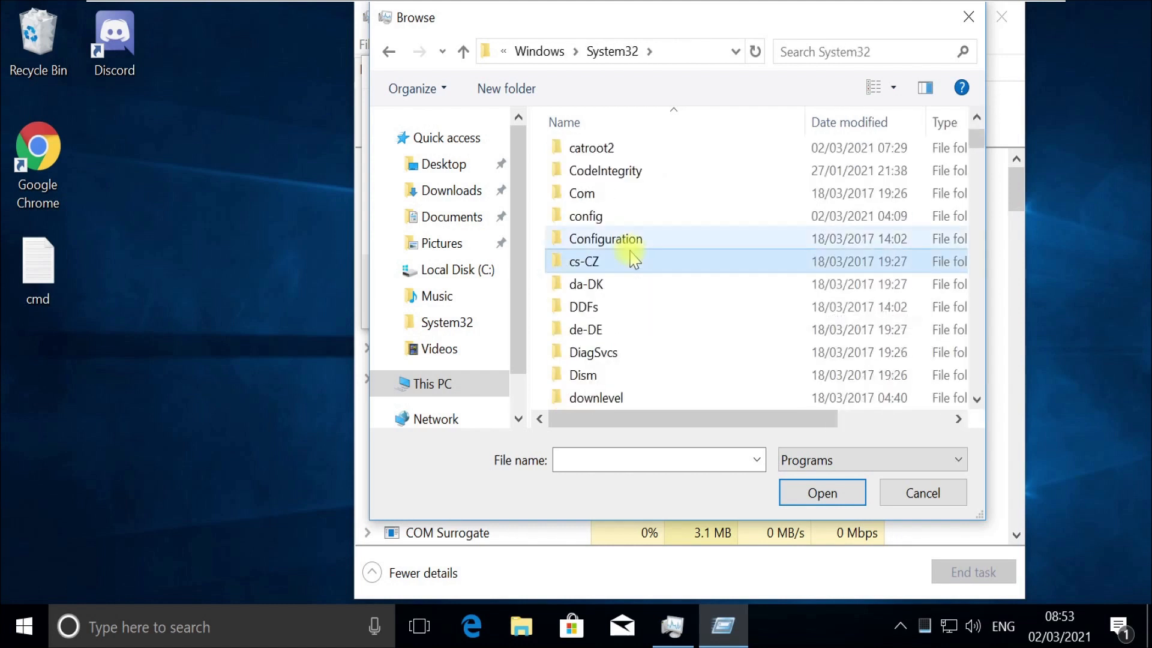
{"action": "type", "text": "cmd"}
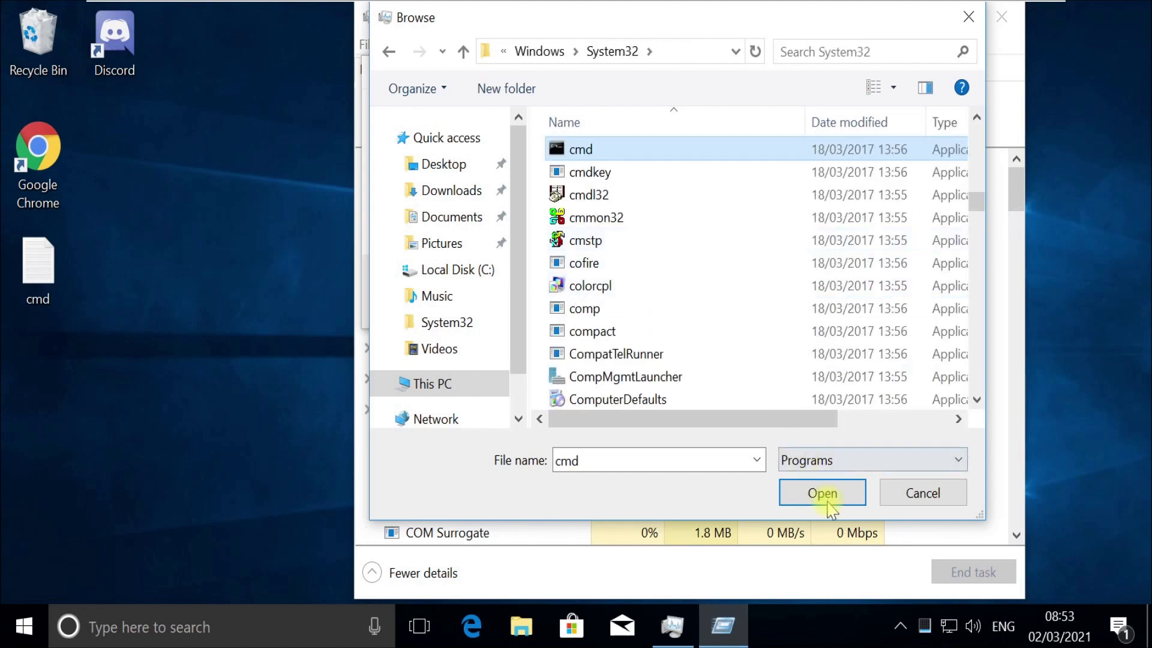
{"action": "left_click", "coordinate": [822, 491]}
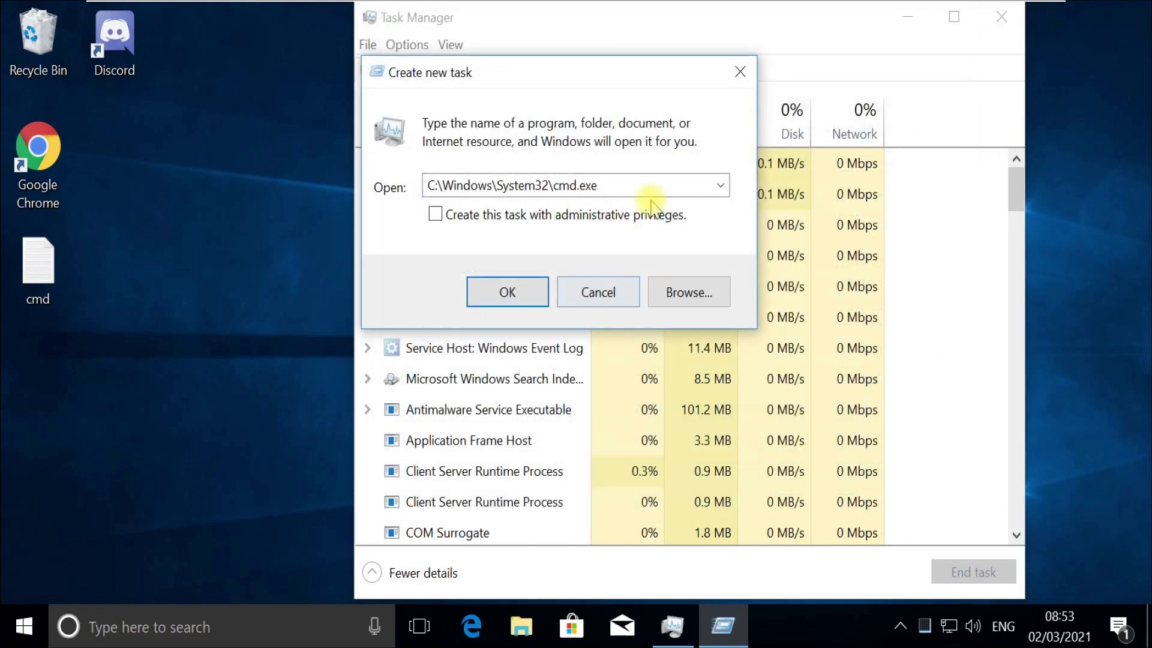
- Correct the text after the cmd.exe path and run the task with administrative privileges
{"action": "left_click", "coordinate": [641, 185]}
{"action": "type", "text": " --updt"}
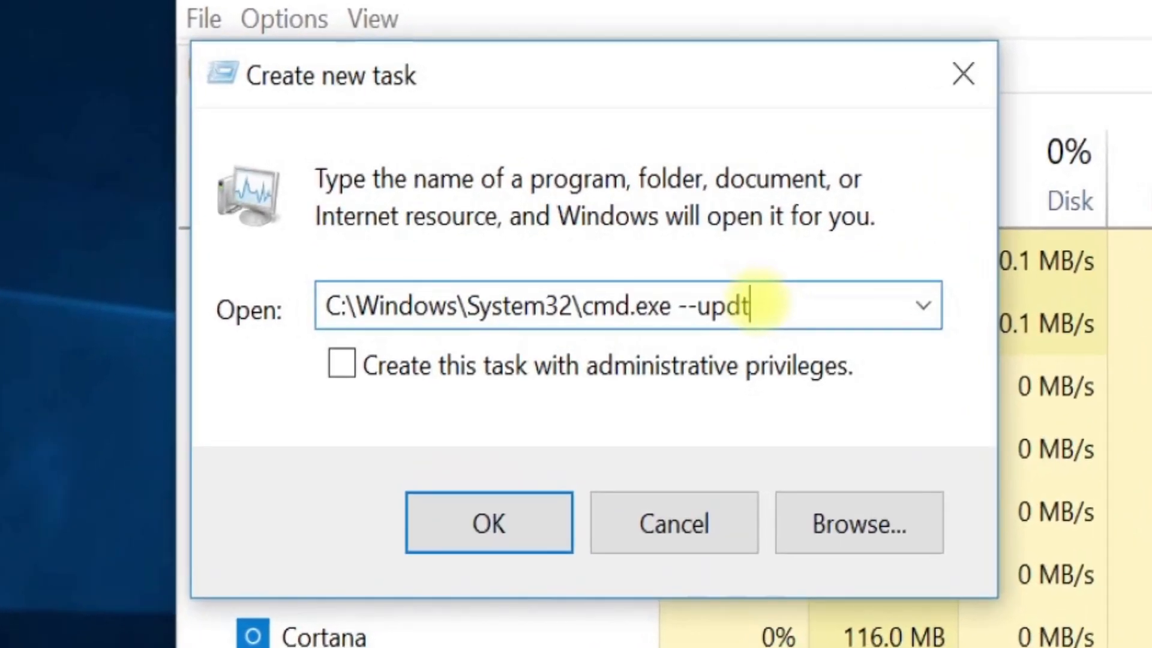
{"action": "key", "text": "Backspace"}
{"action": "type", "text": "ate"}
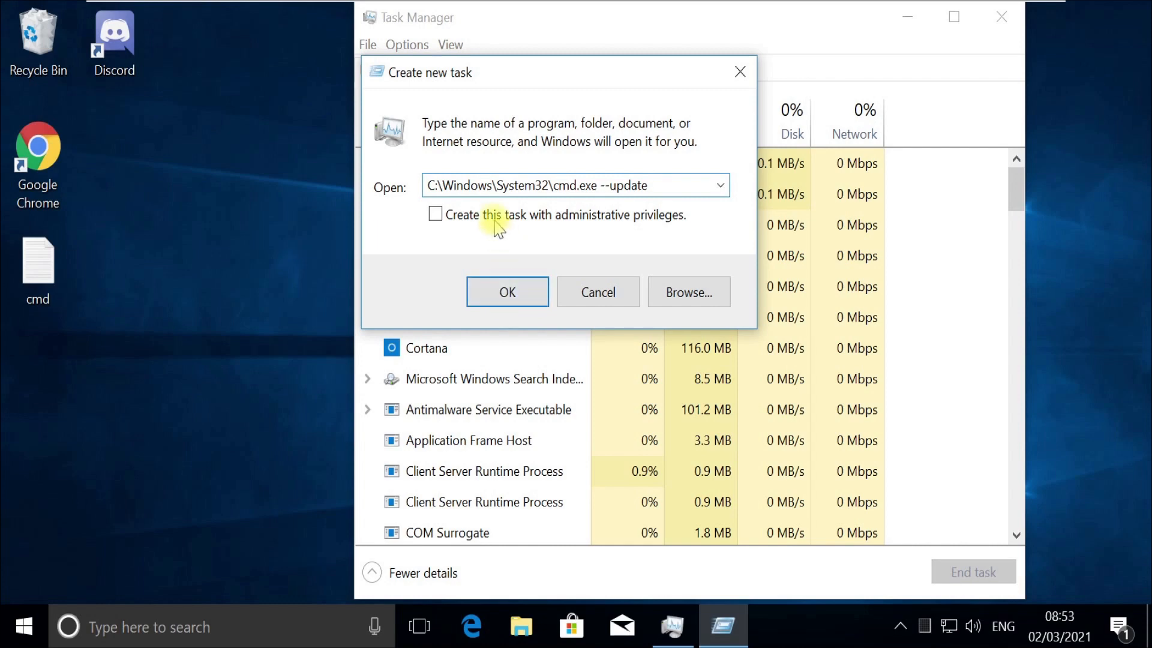
{"action": "left_click", "coordinate": [506, 292]}
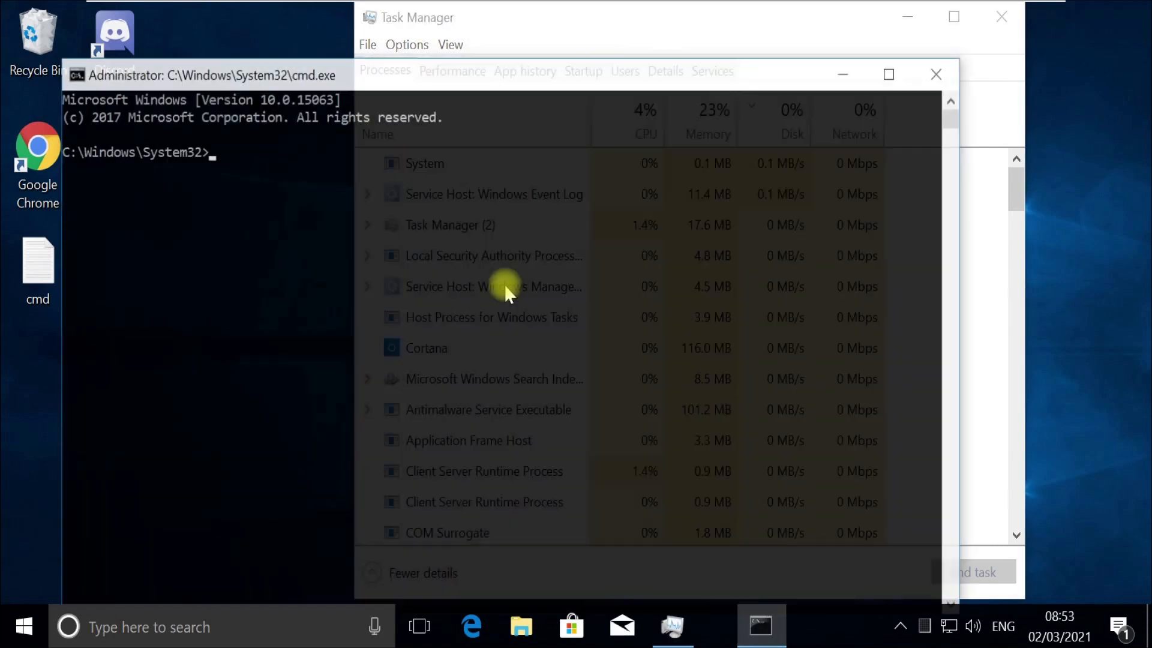
- Run gpupdate /force so computer and user policy updates complete successfully
{"action": "type", "text": "gpupdate"}
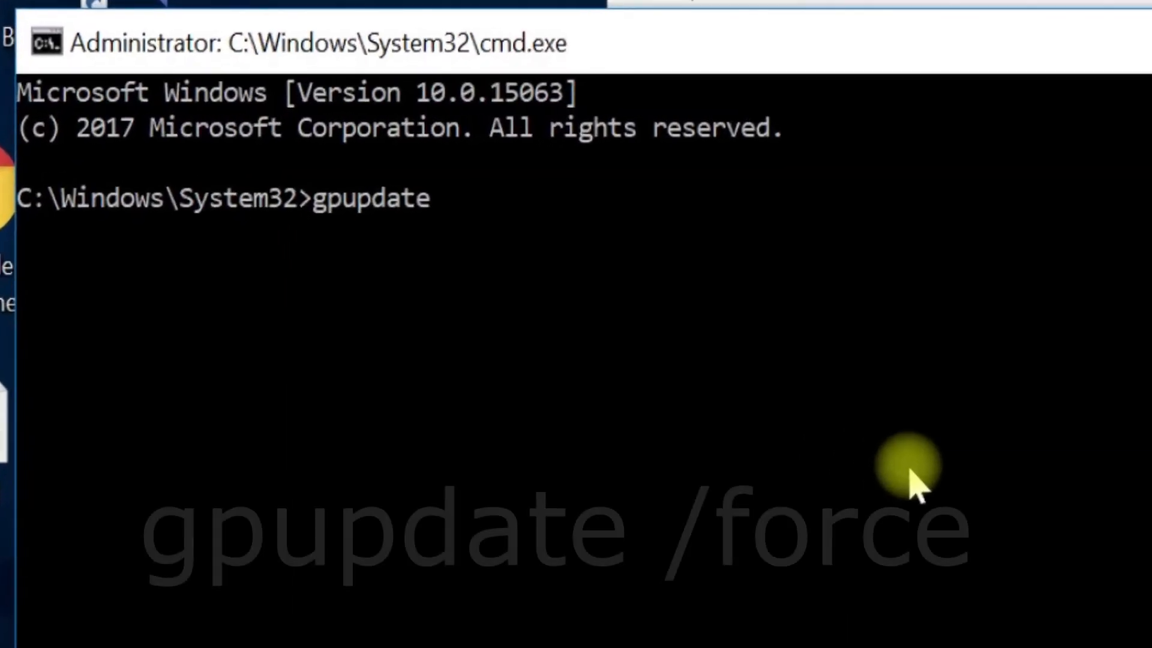
{"action": "type", "text": "/fo"}
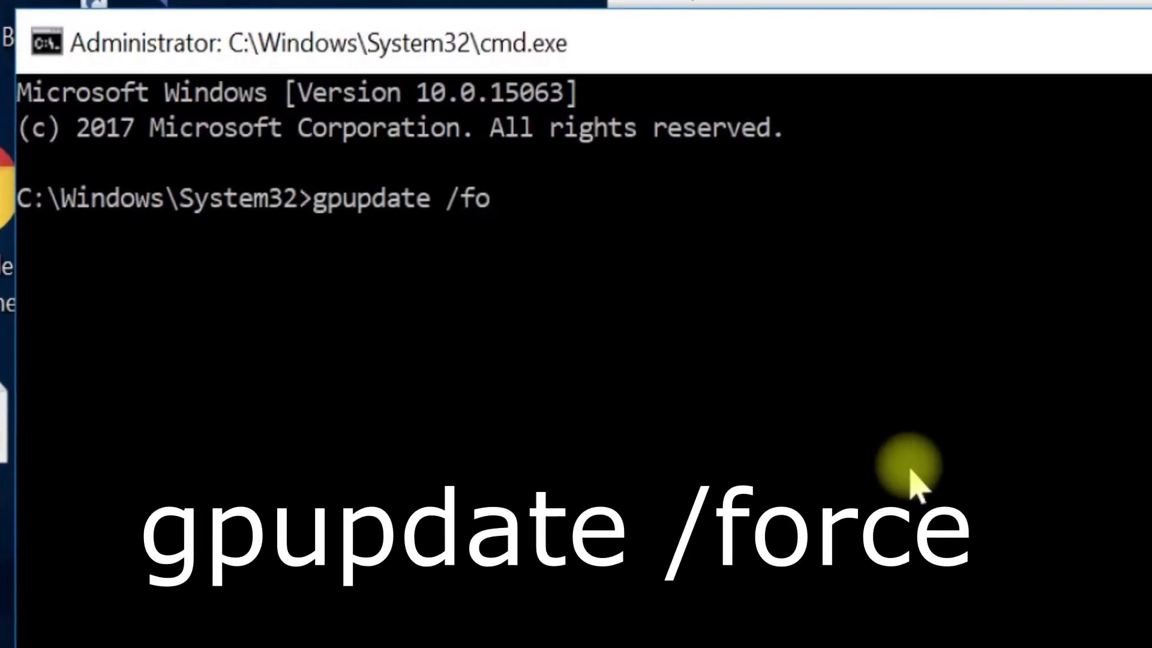
{"action": "type", "text": "rce"}
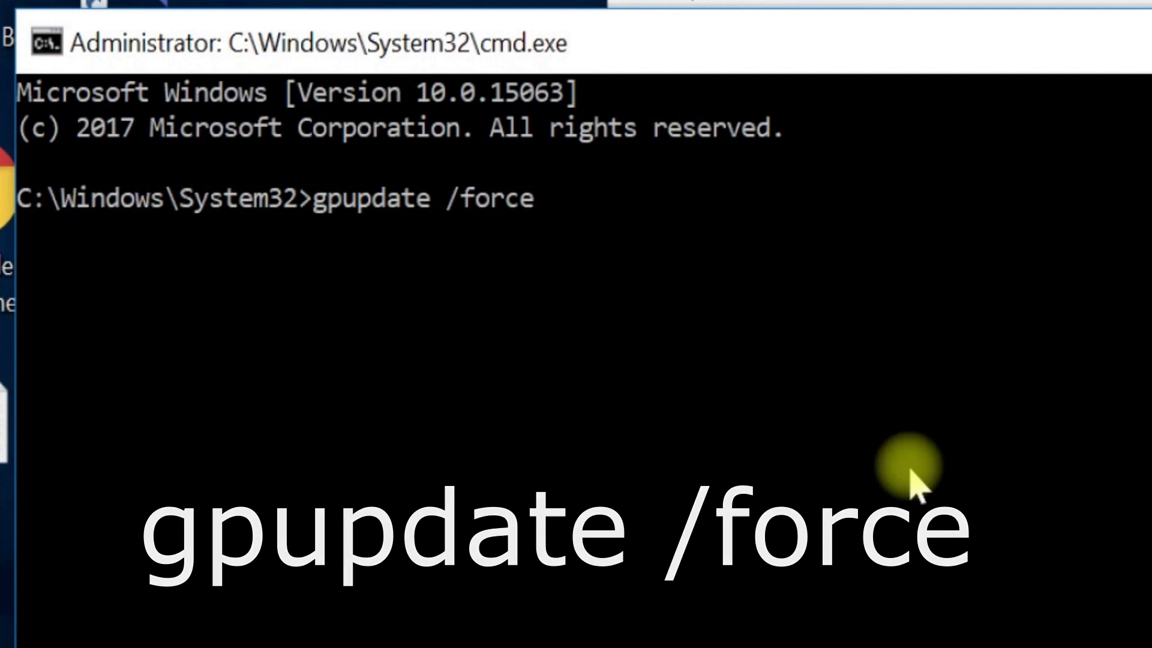
{"action": "key", "text": "enter"}
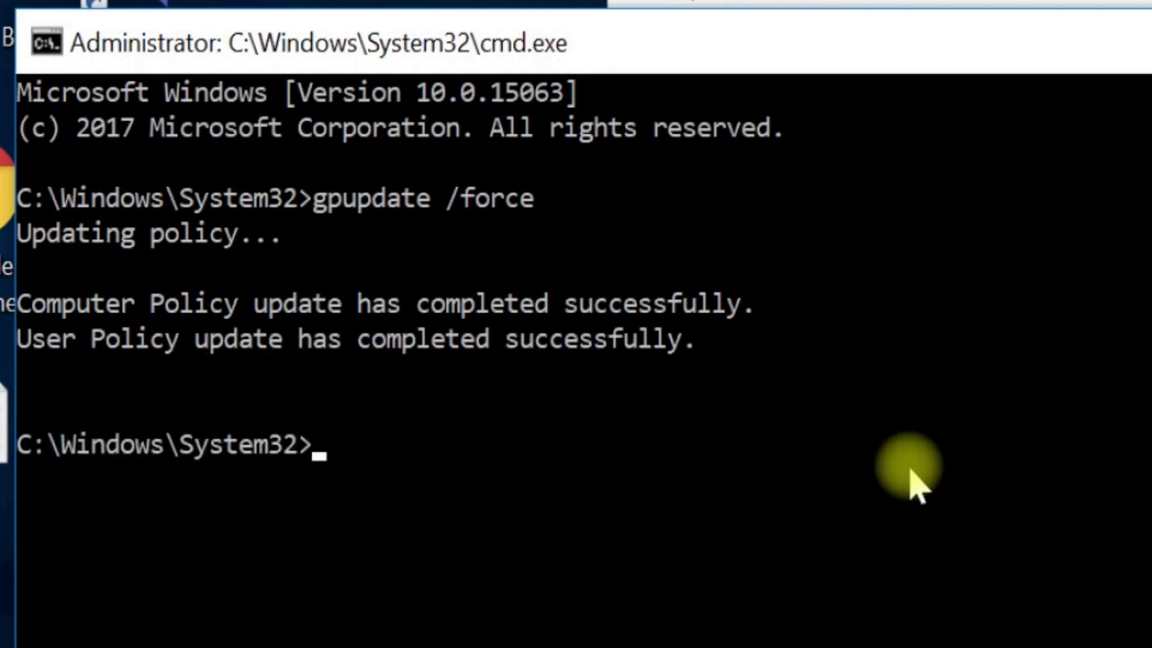
- Clear the Command Prompt screen with cls and leave the window for the desktop
{"action": "type", "text": "cls"}
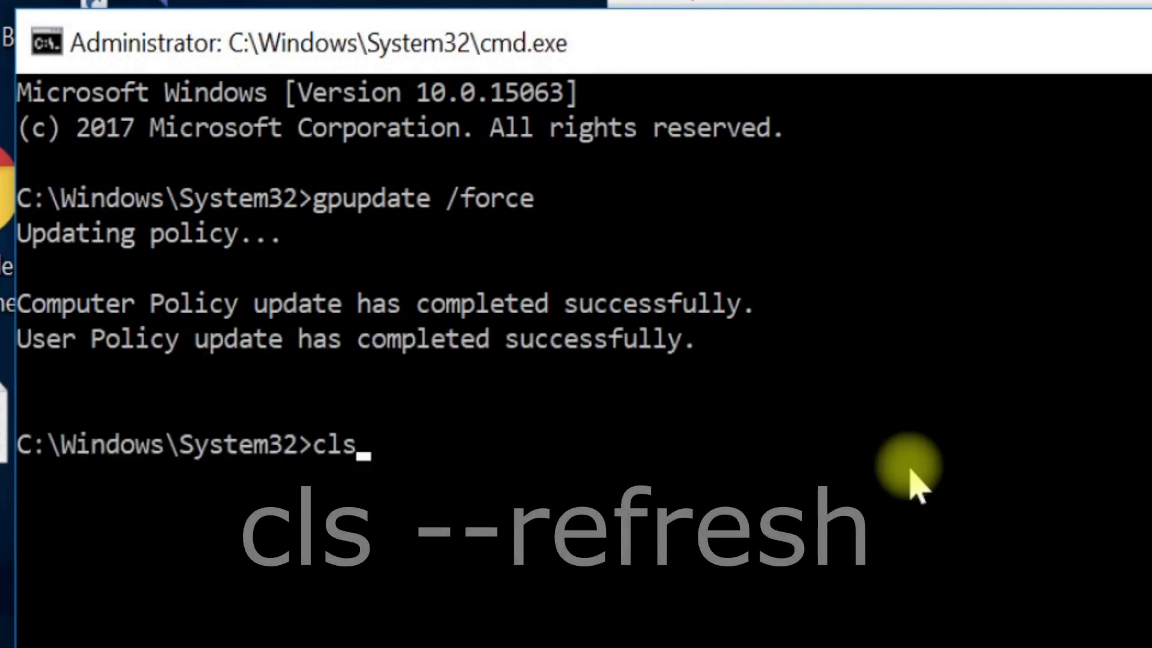
{"action": "type", "text": "--refresh"}
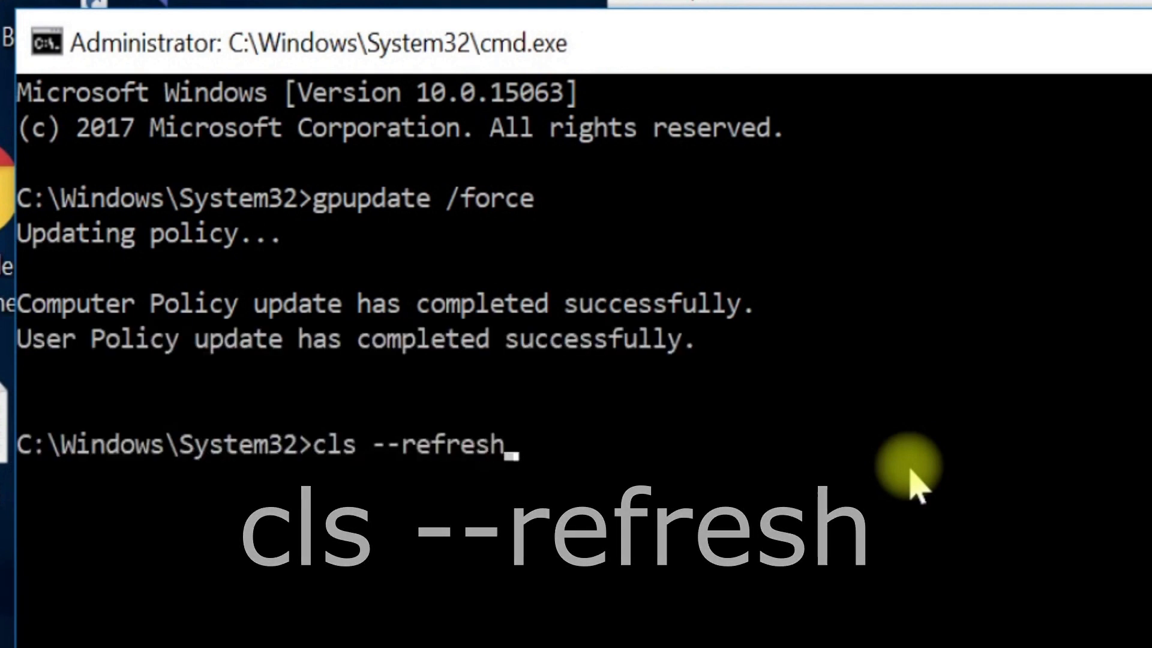
{"action": "key", "text": "Enter"}
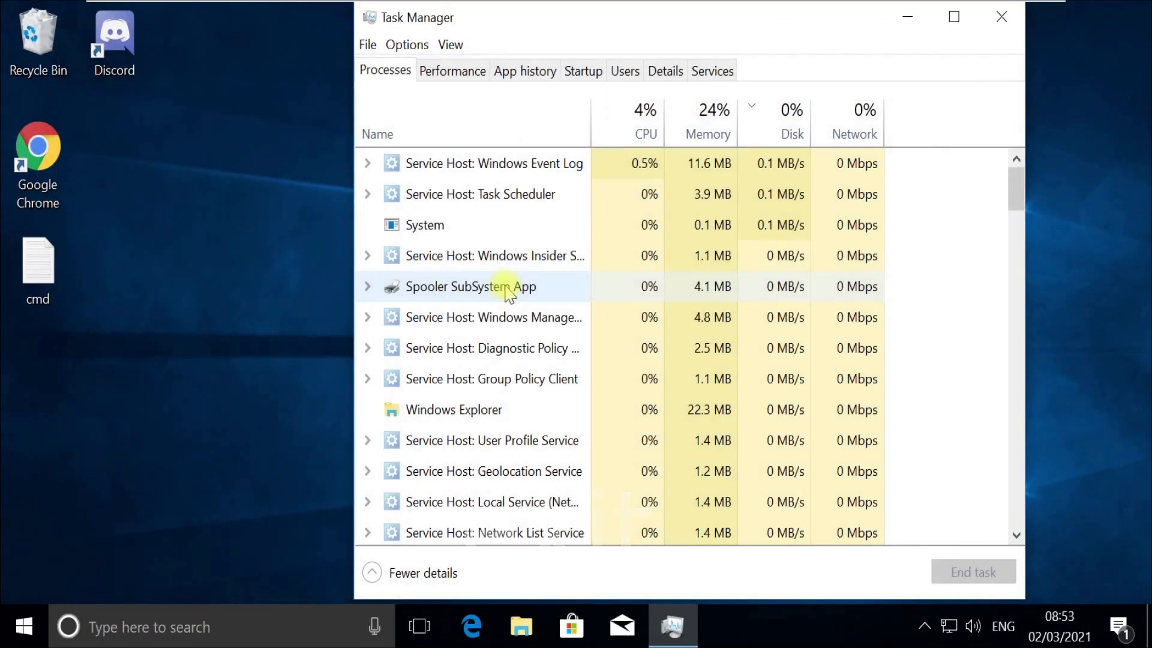
{"action": "left_click", "coordinate": [997, 17]}
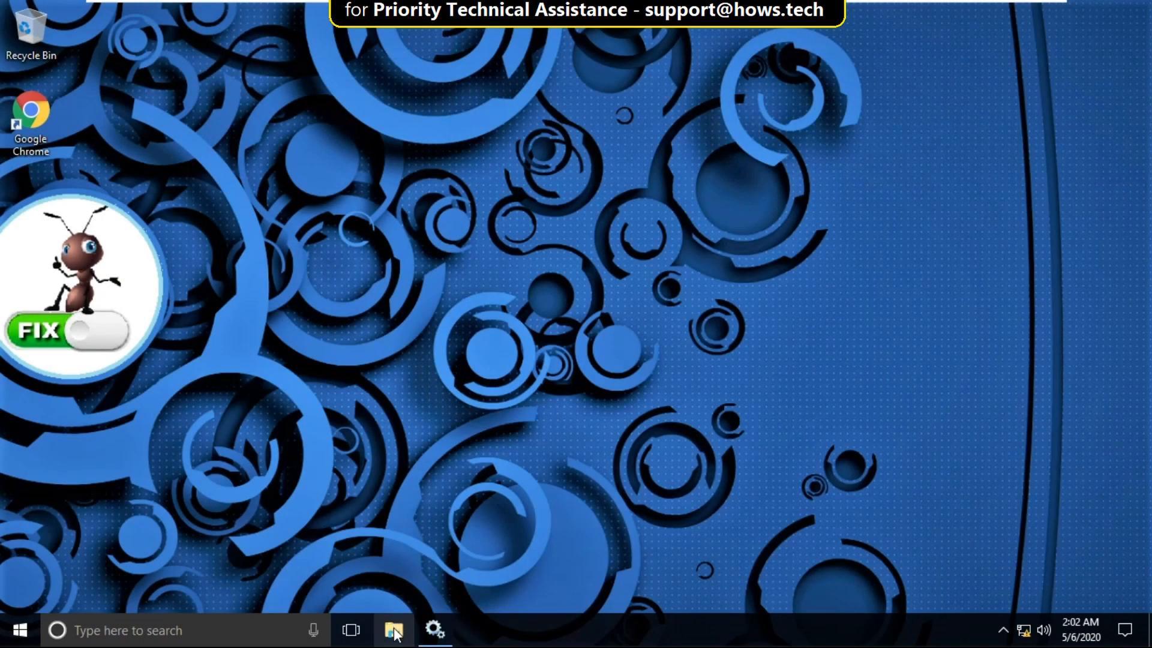
- Show This PC in File Explorer and bring up the Properties of Local Disk (C:)
{"action": "left_click", "coordinate": [395, 628]}
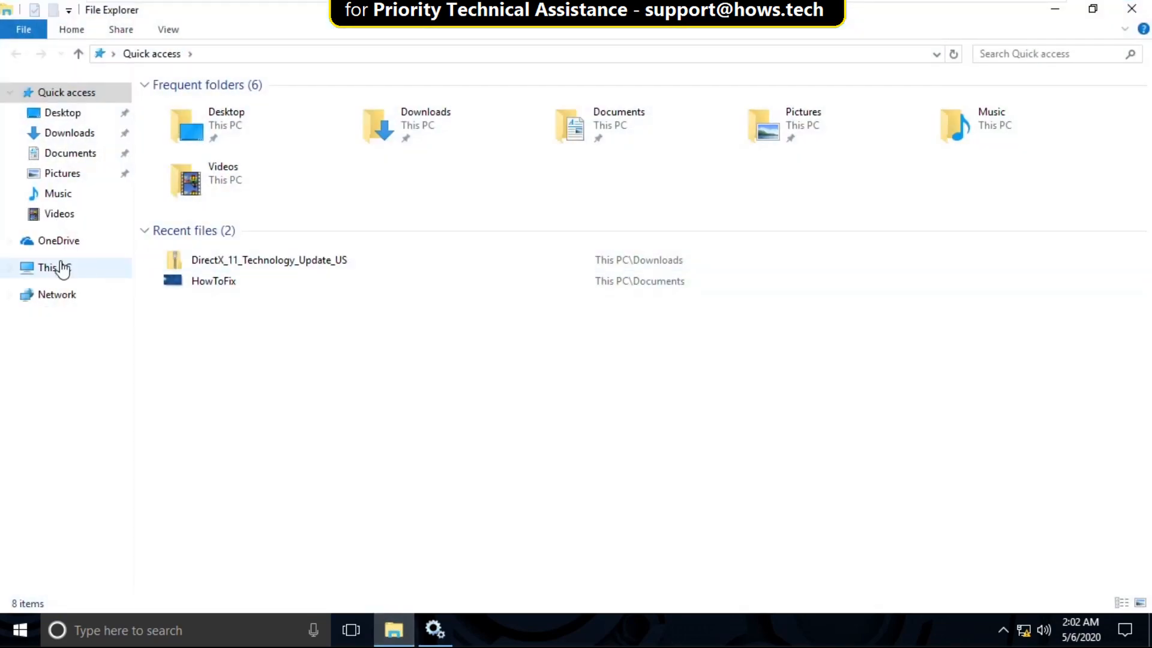
{"action": "left_click", "coordinate": [43, 267]}
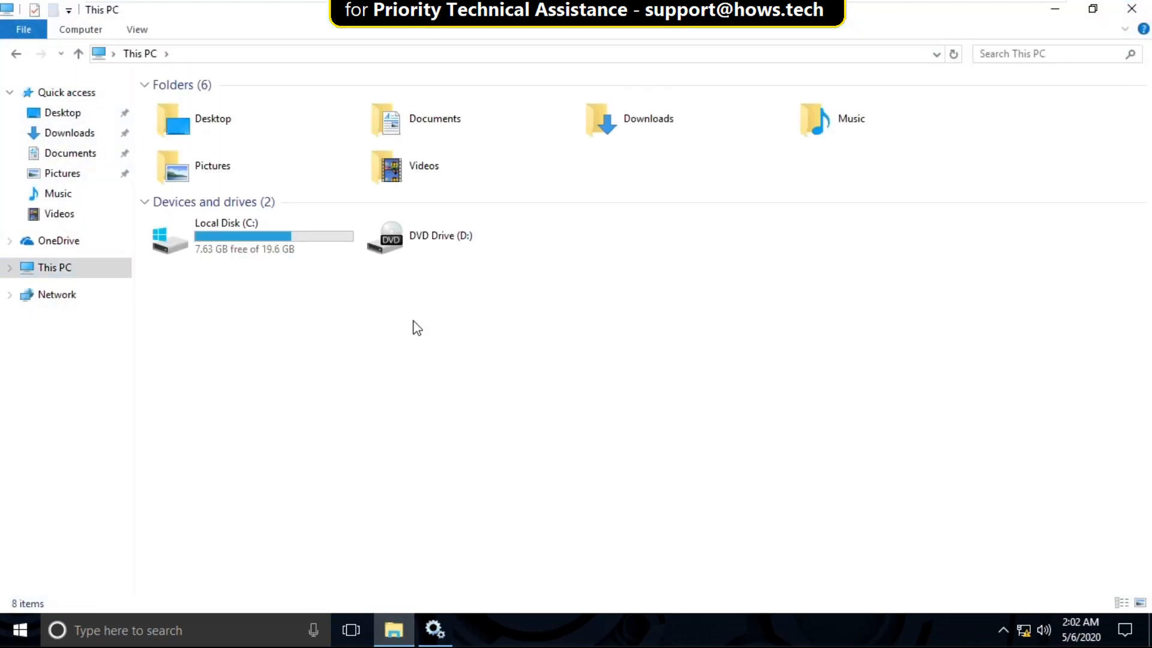
{"action": "right_click", "coordinate": [237, 237]}
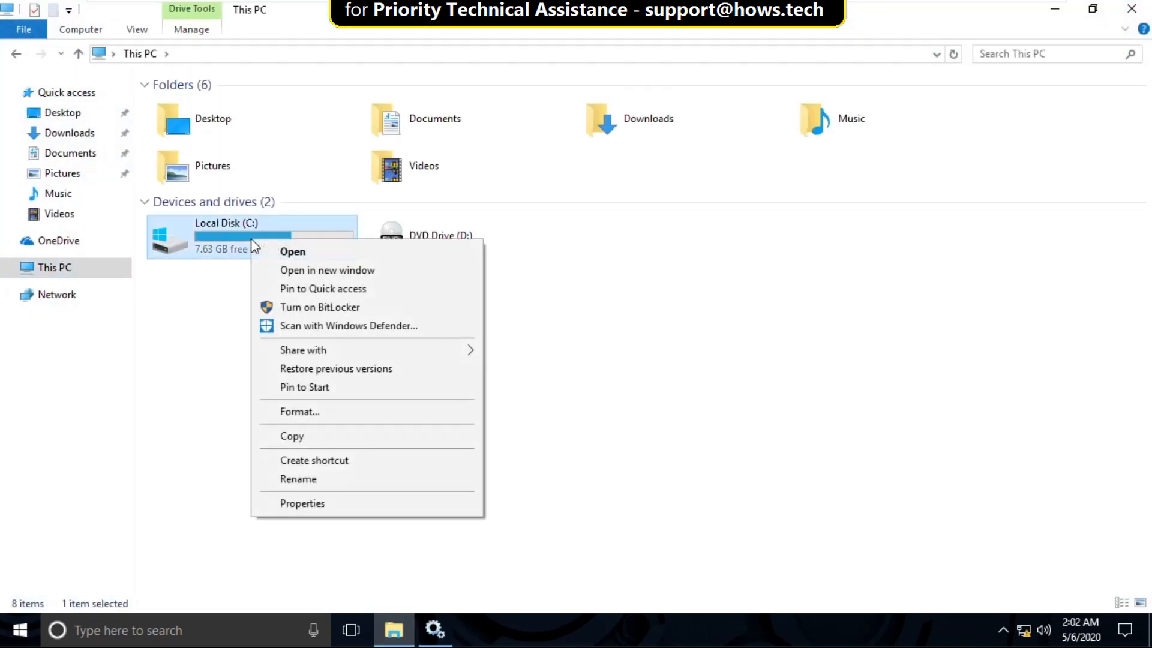
{"action": "left_click", "coordinate": [355, 421]}
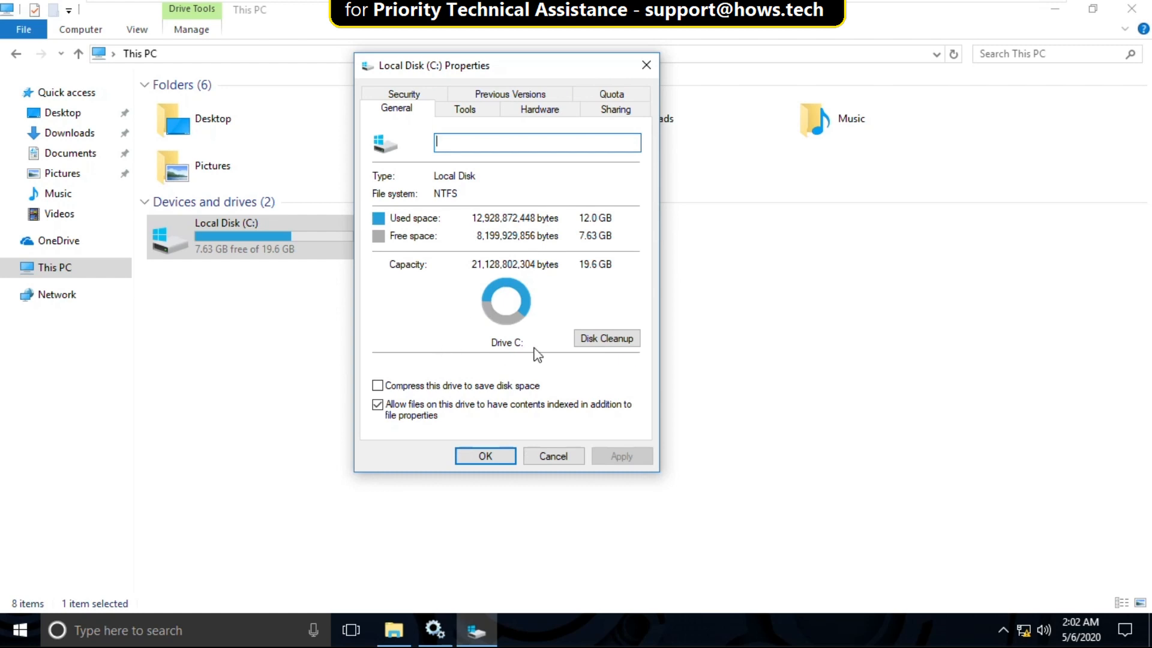
- Run Disk Cleanup on C: with every file category ticked, freeing about 21.8 MB
{"action": "left_click", "coordinate": [606, 338]}
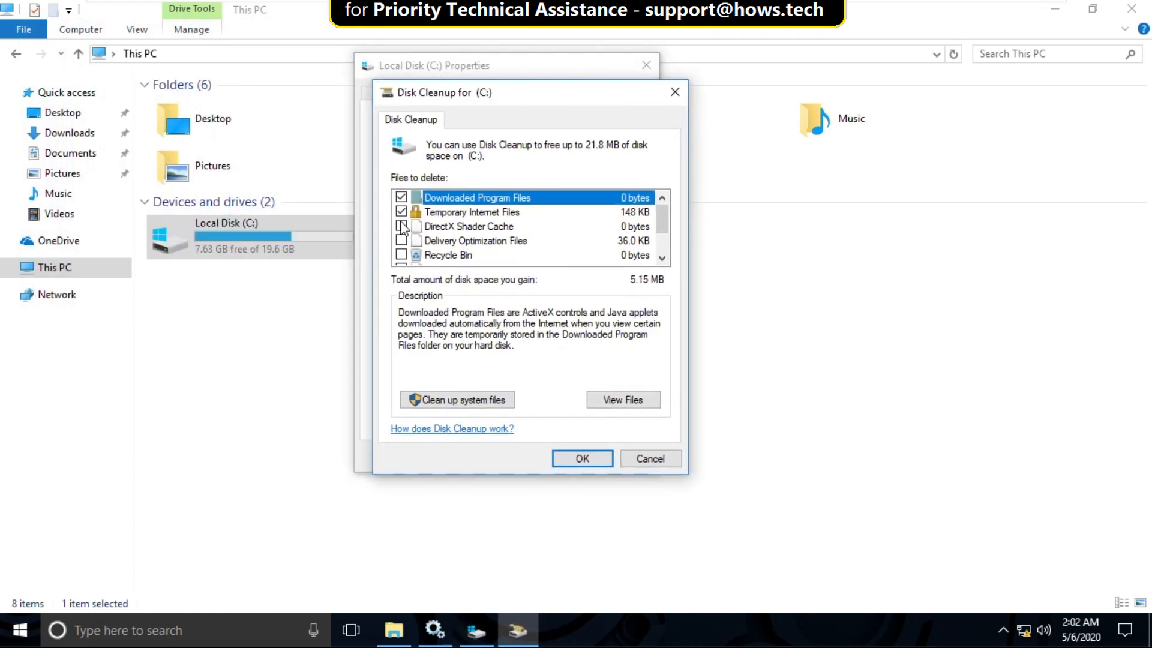
{"action": "scroll", "scroll_direction": "down", "scroll_amount": 3}
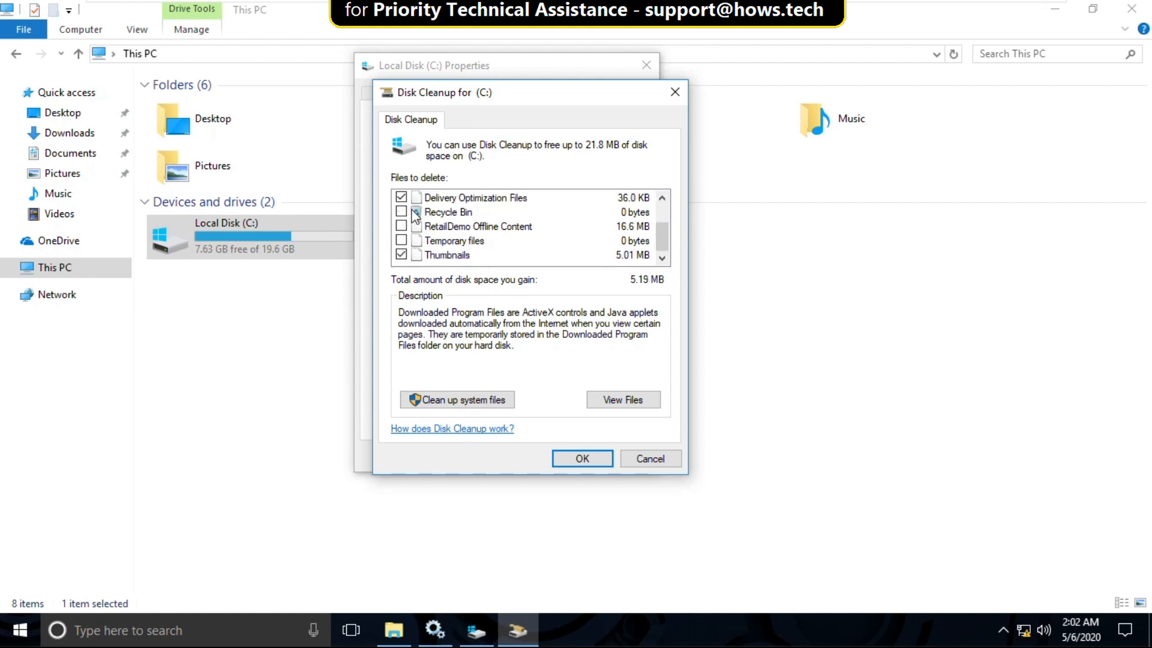
{"action": "left_click", "coordinate": [401, 211]}
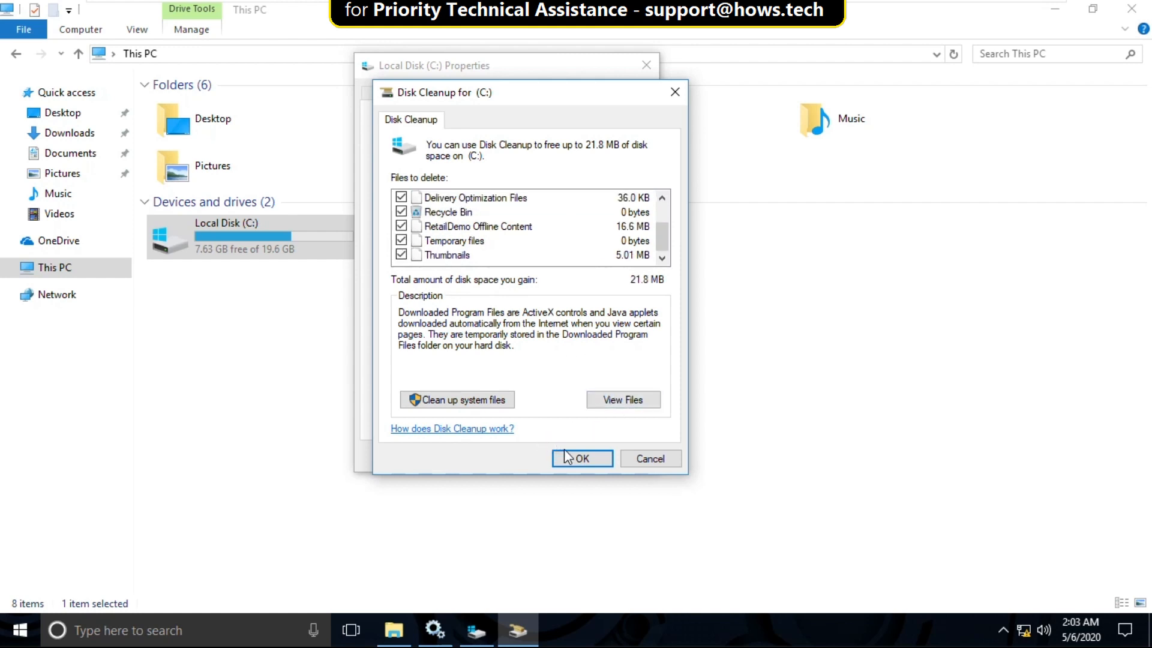
{"action": "left_click", "coordinate": [581, 459]}
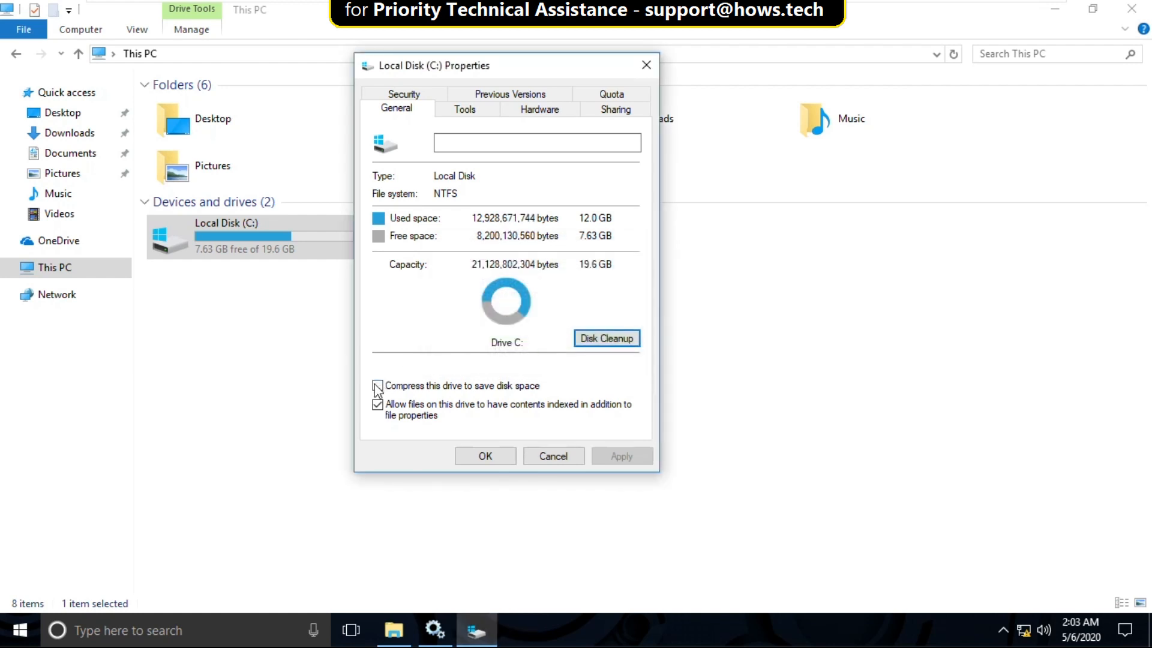
- Turn on 'Compress this drive to save disk space' for C: and apply it
{"action": "left_click", "coordinate": [377, 386]}
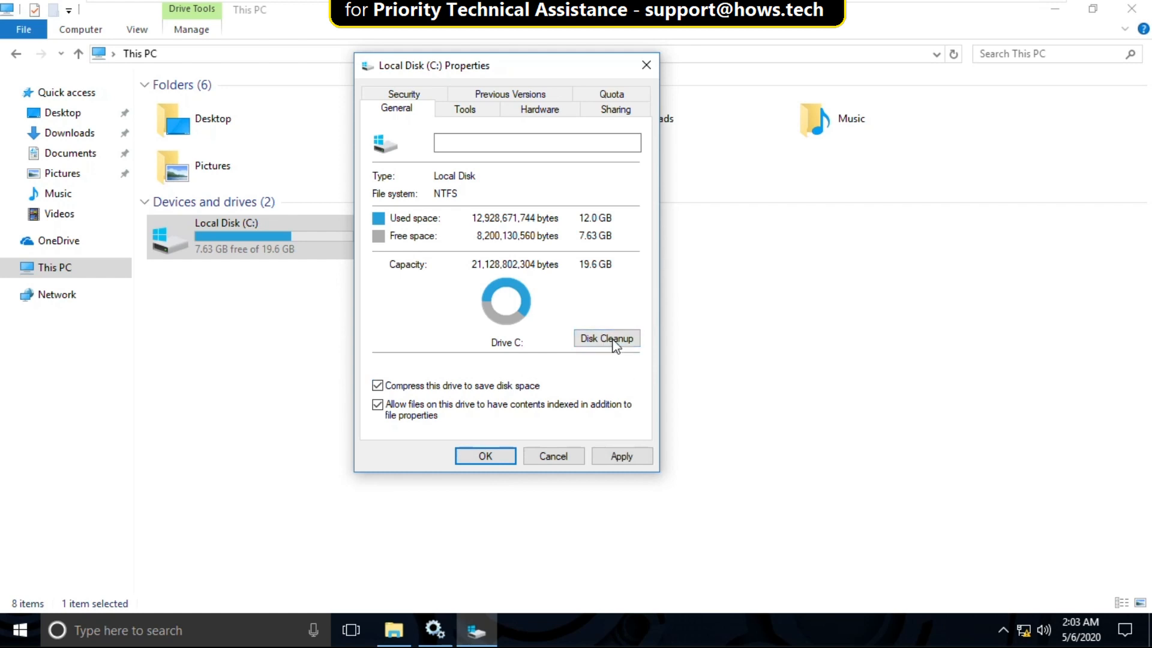
{"action": "left_click", "coordinate": [606, 339]}
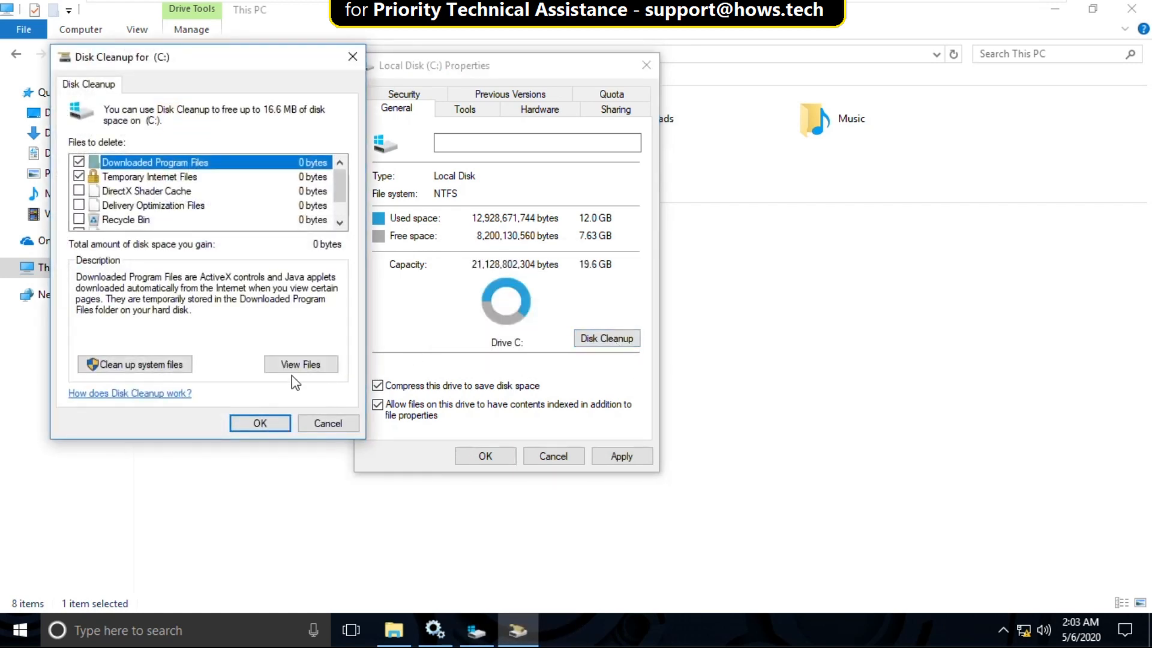
{"action": "left_click", "coordinate": [260, 422]}
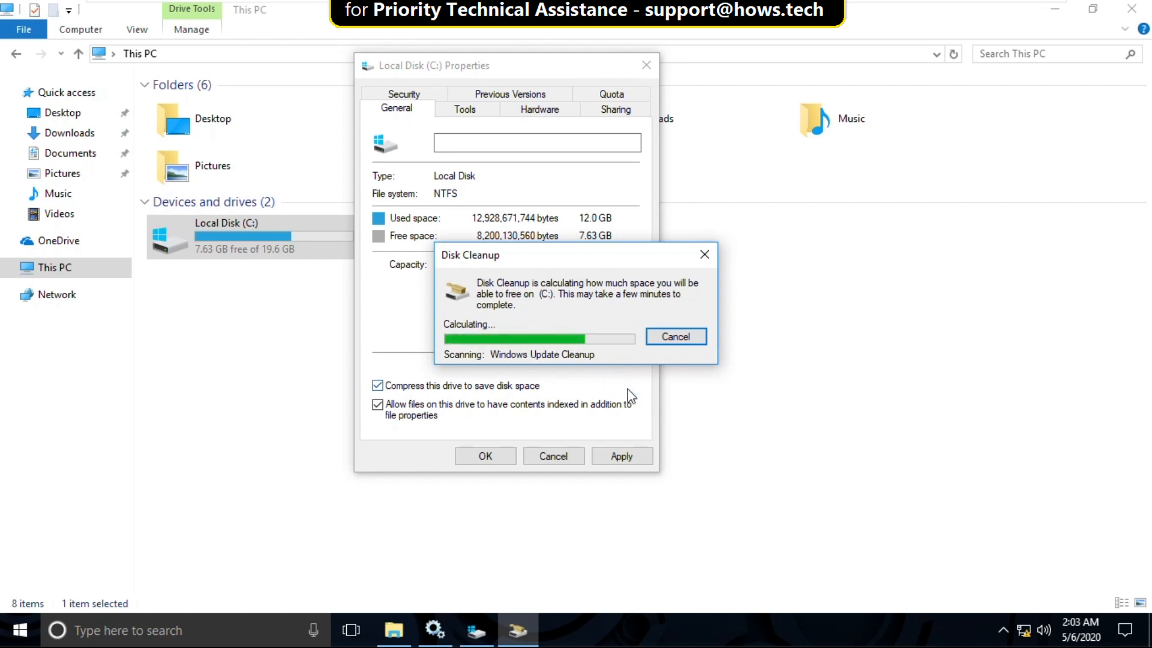
{"action": "left_click", "coordinate": [622, 456]}
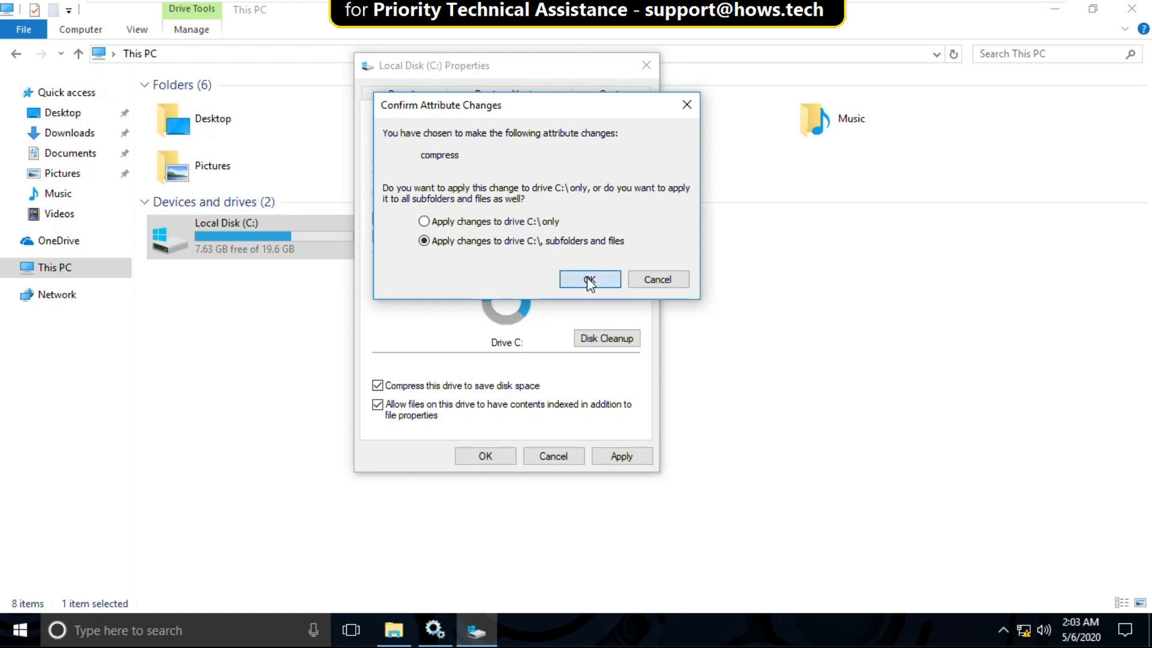
- Extend compression to all subfolders and files, ignoring the in-use swapfile.sys error
{"action": "left_click", "coordinate": [590, 278]}
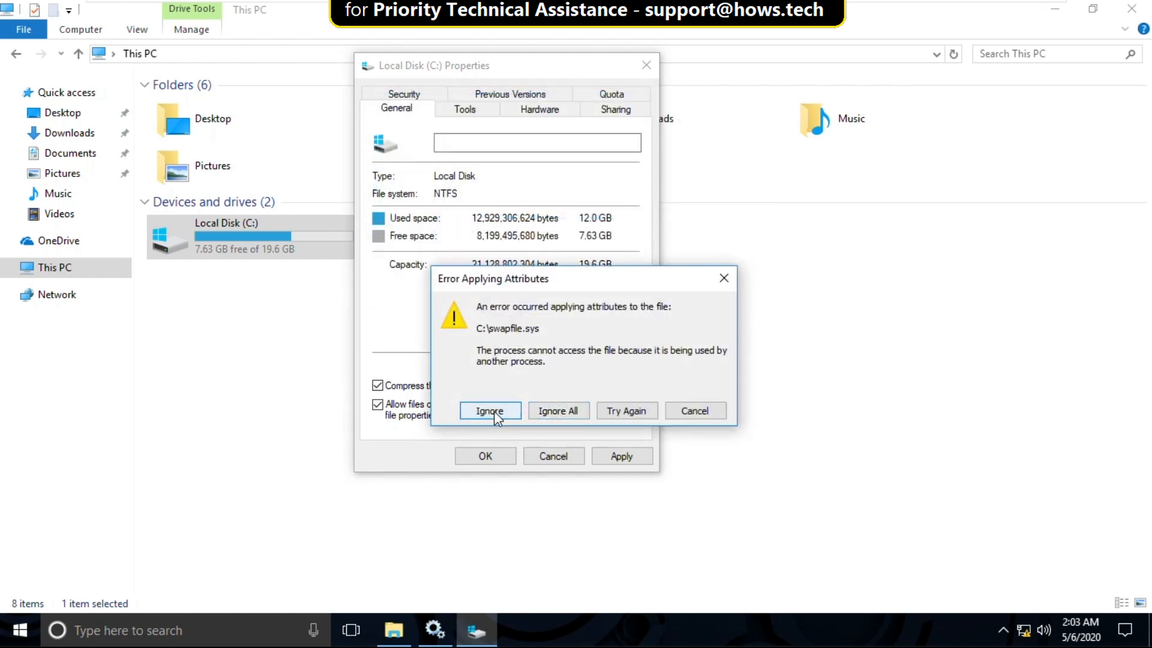
{"action": "left_click", "coordinate": [489, 410]}
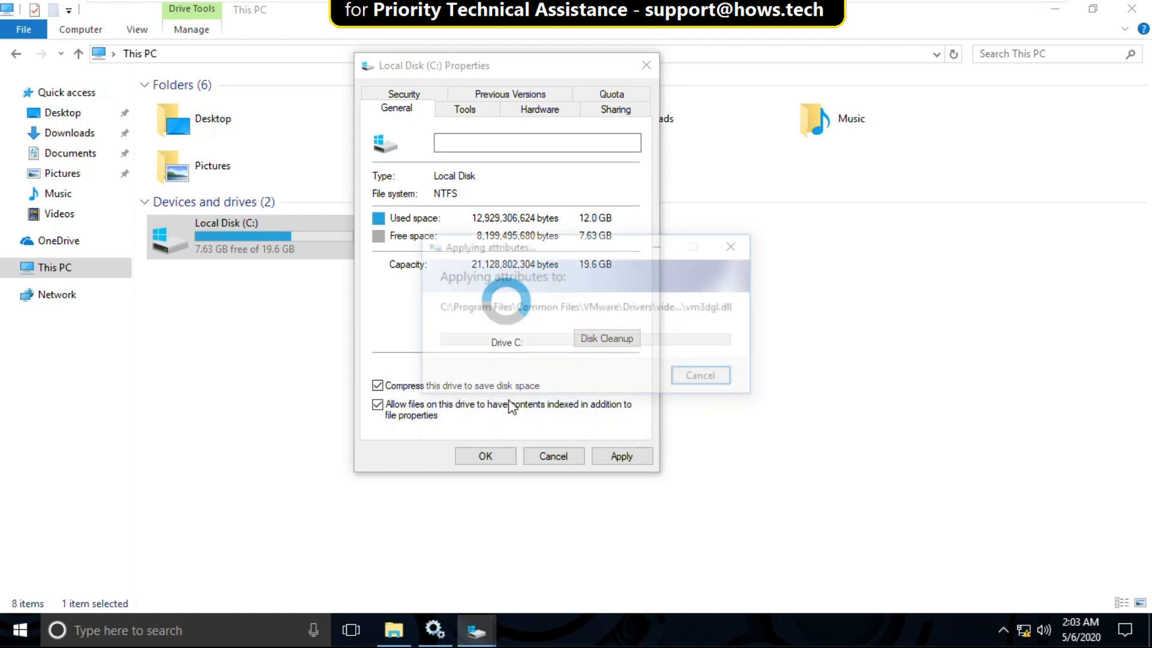